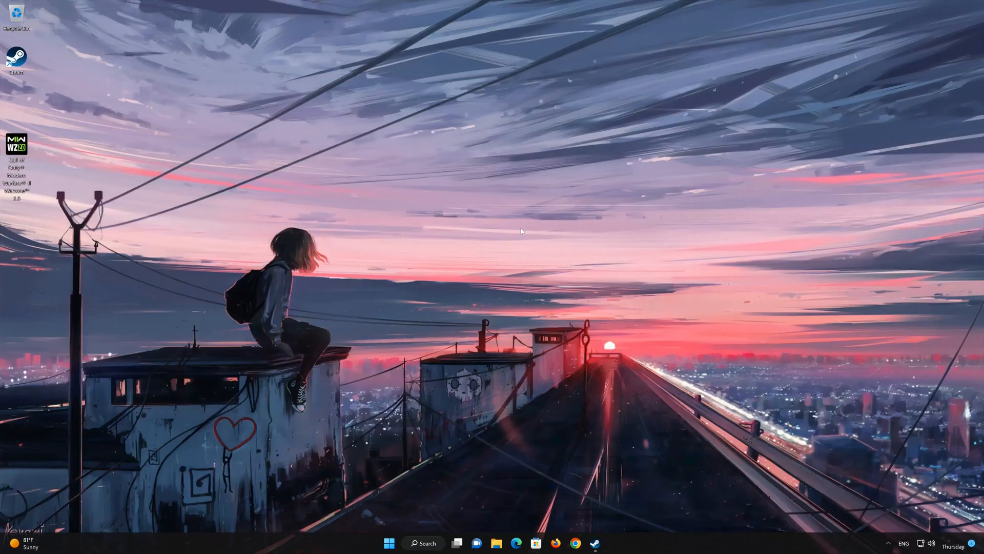
Launch Settings from the Start button's quick-link menu, landing on the System page.
right_click(389, 544)
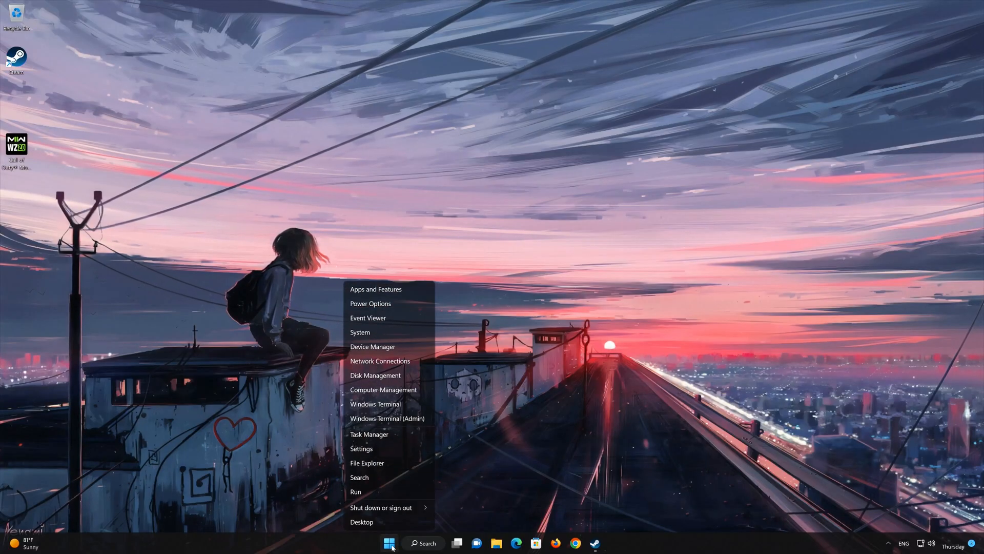
mouse_move(361, 448)
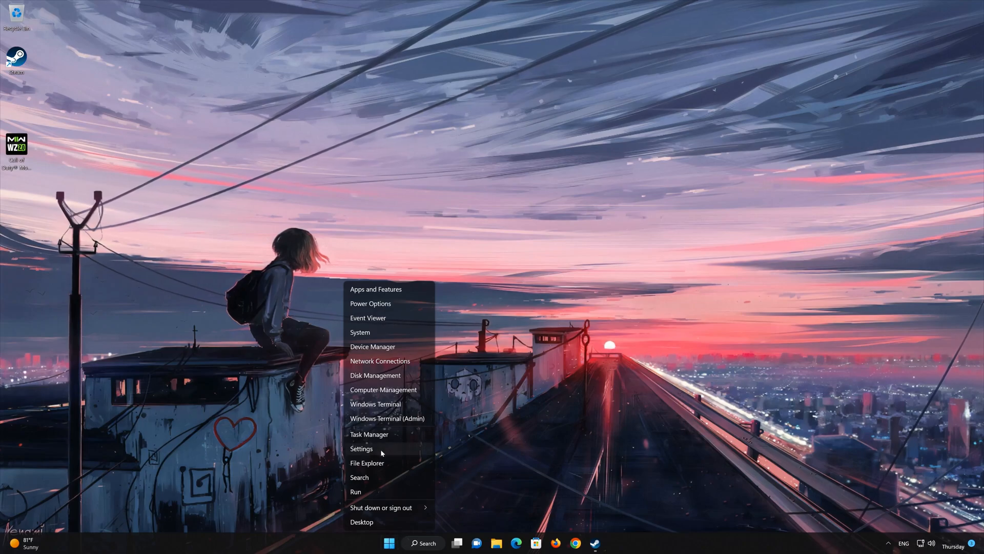
click(361, 448)
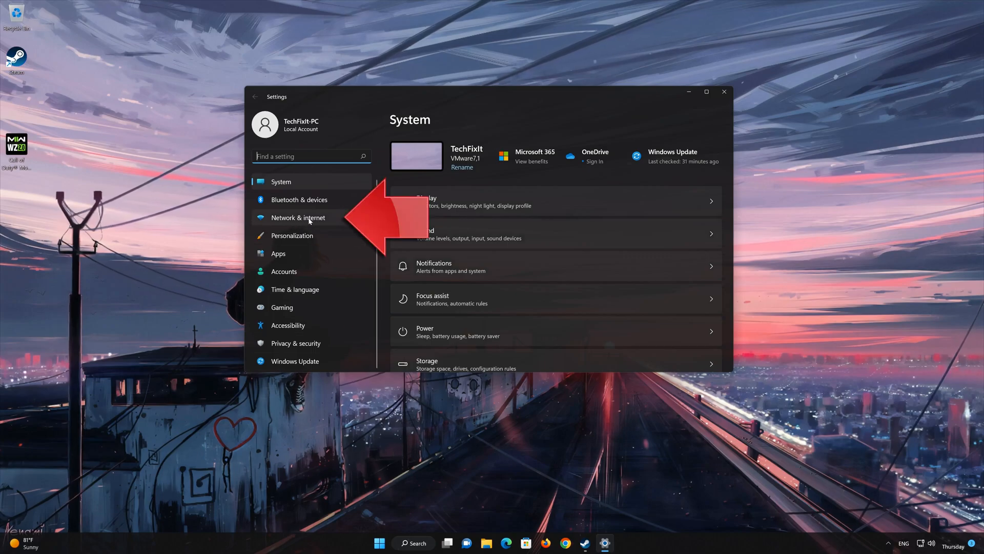
Go into Network & internet and scroll down toward Advanced network settings.
click(298, 218)
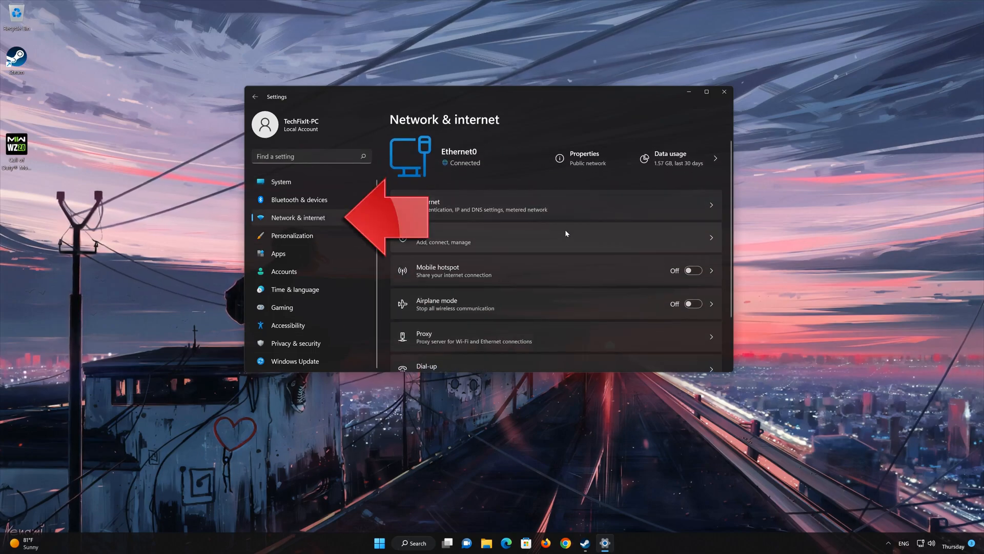
scroll(down, 3)
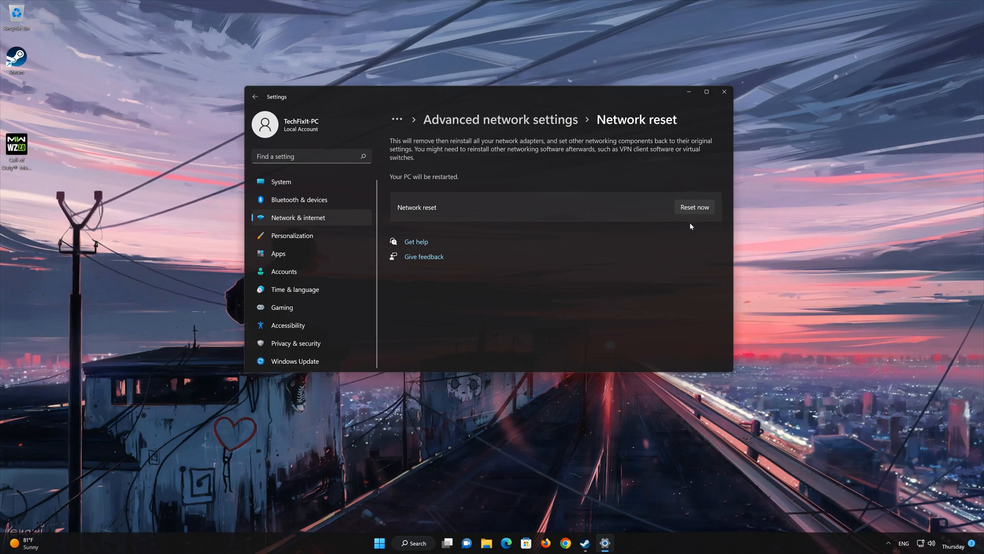
Run Reset now, confirm with Yes, and dismiss the five-minute sign-out notice.
click(694, 207)
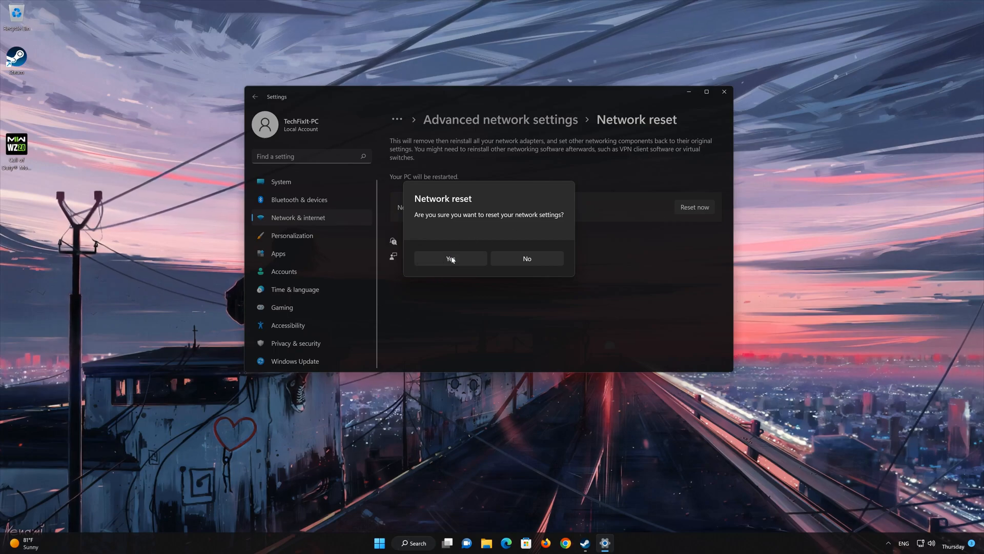
click(449, 259)
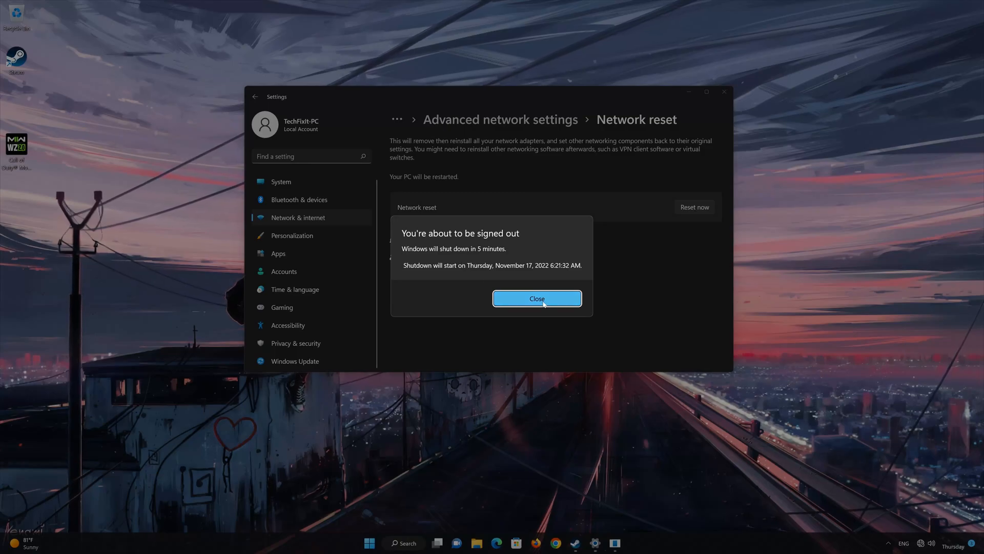
click(536, 298)
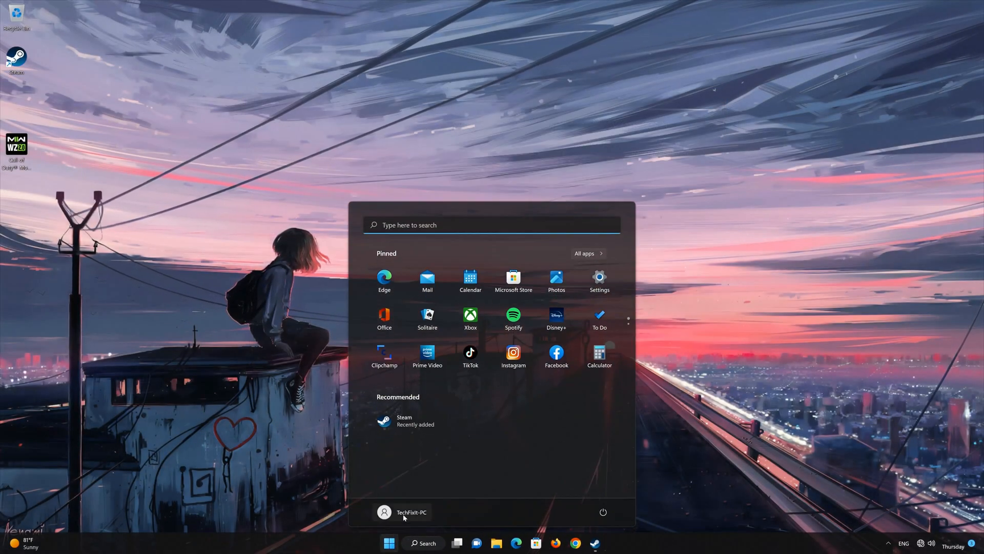
Restart the PC from the Start menu so the network reset completes.
click(603, 511)
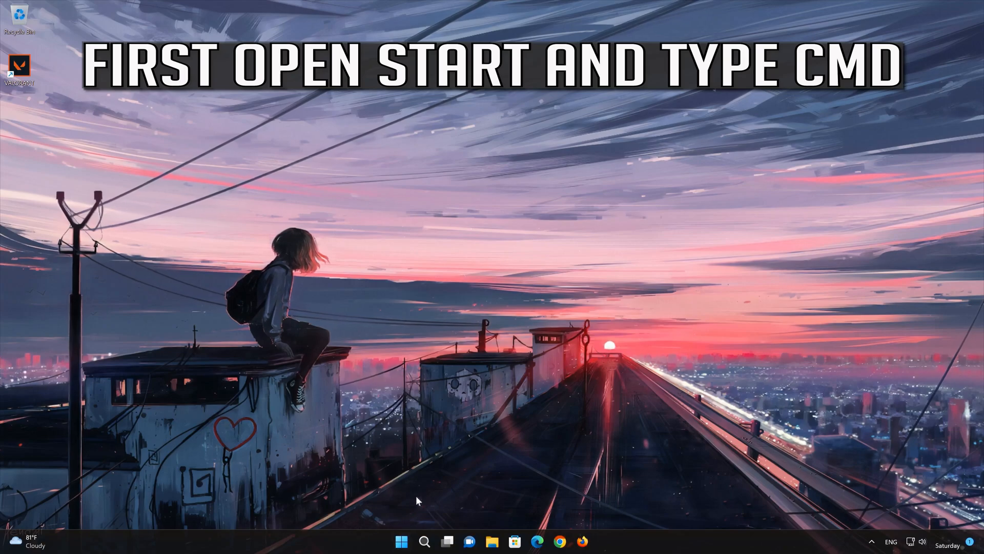
Search for cmd and launch Command Prompt as administrator, approving the UAC prompt.
click(402, 541)
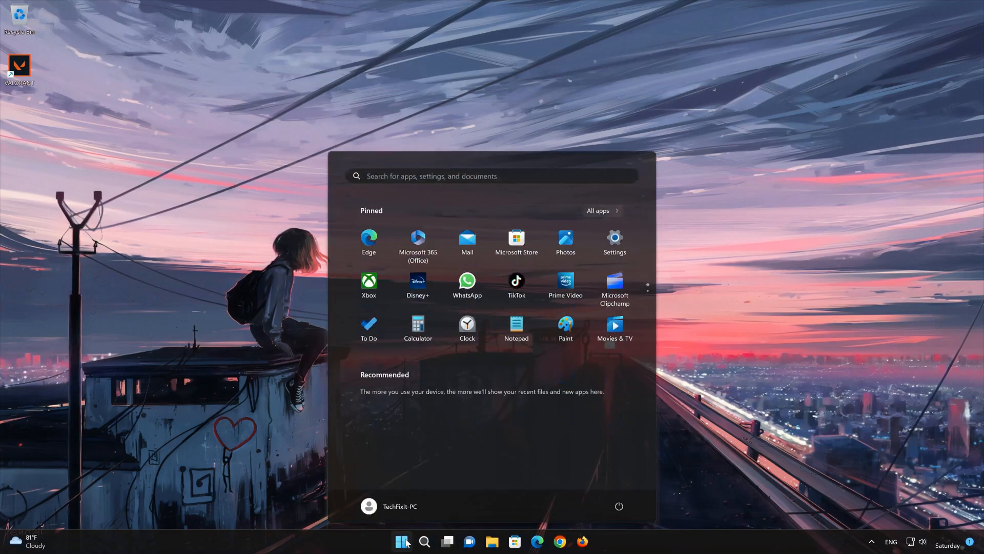
text(c)
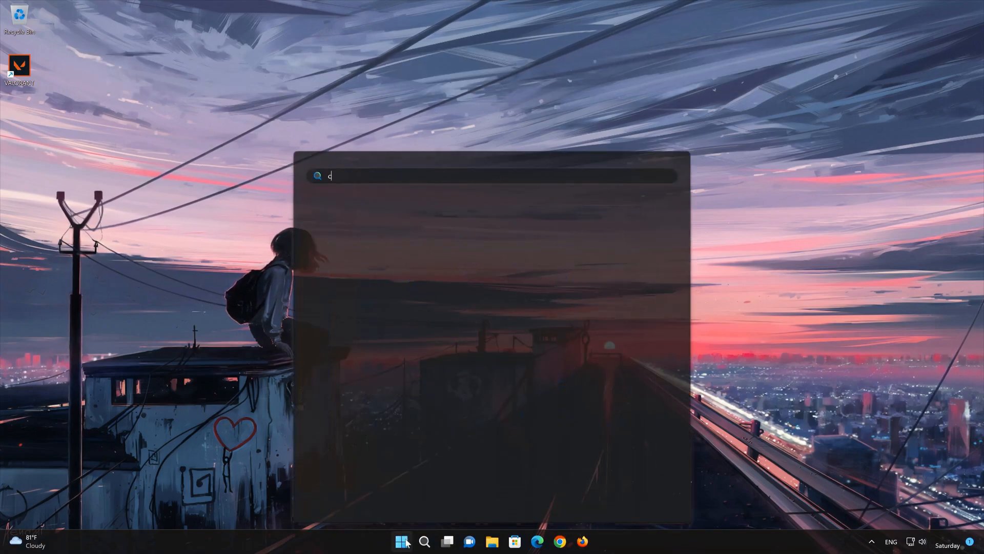
text(md)
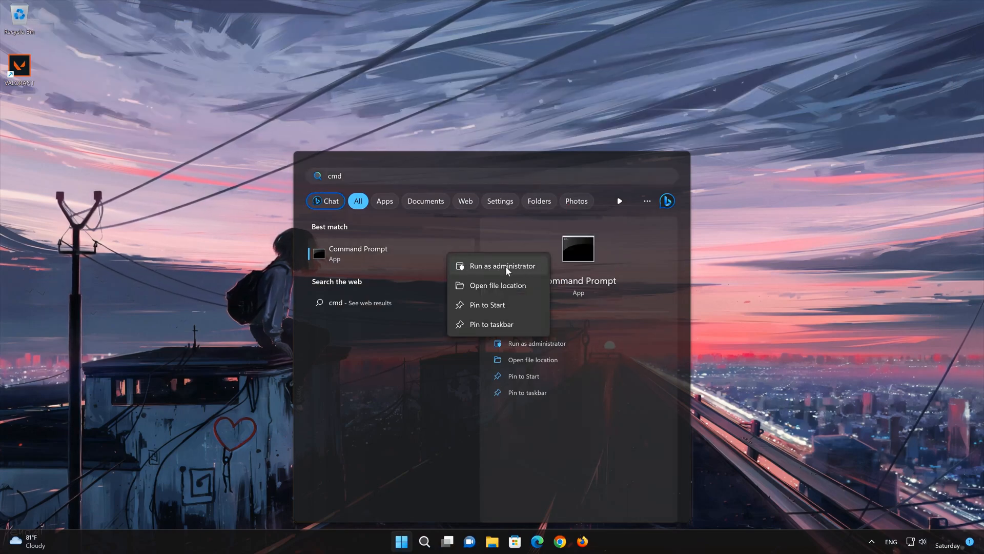
click(503, 266)
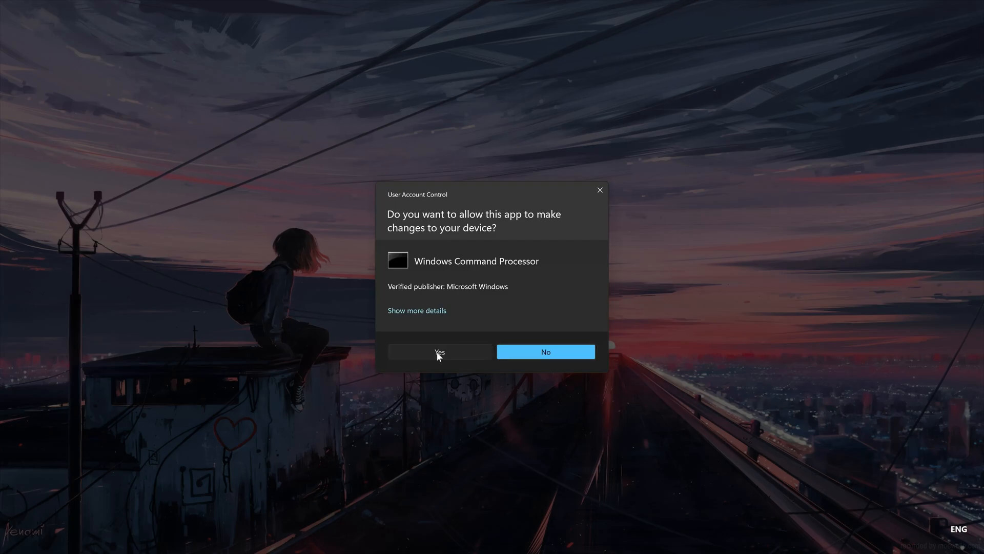
click(439, 351)
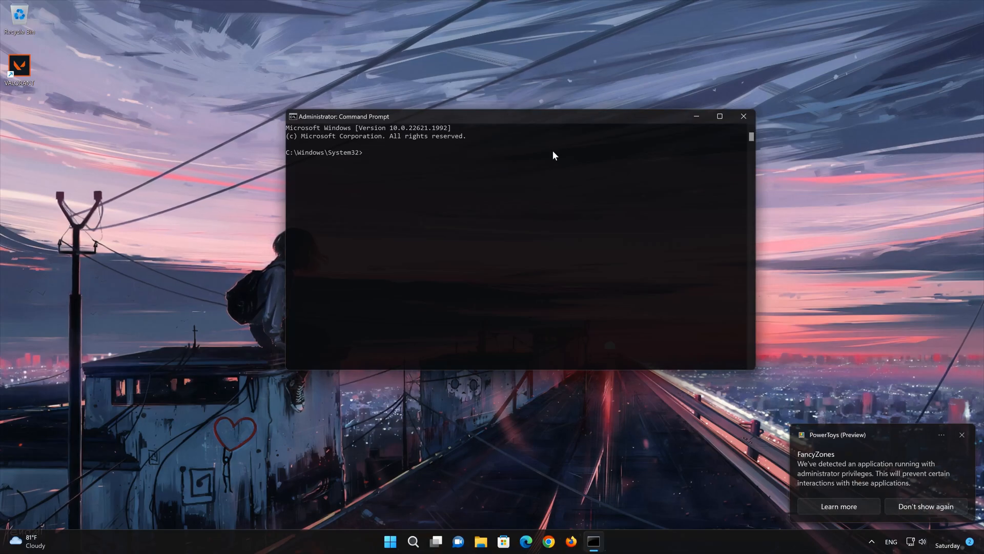
Run netsh int ip reset to reset the TCP/IP stack components.
text(netsh)
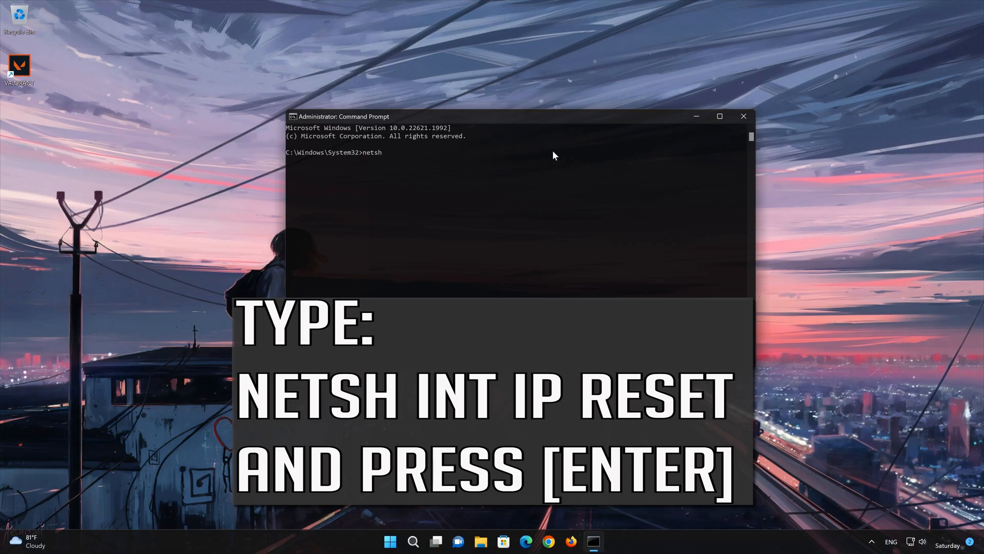
text(int)
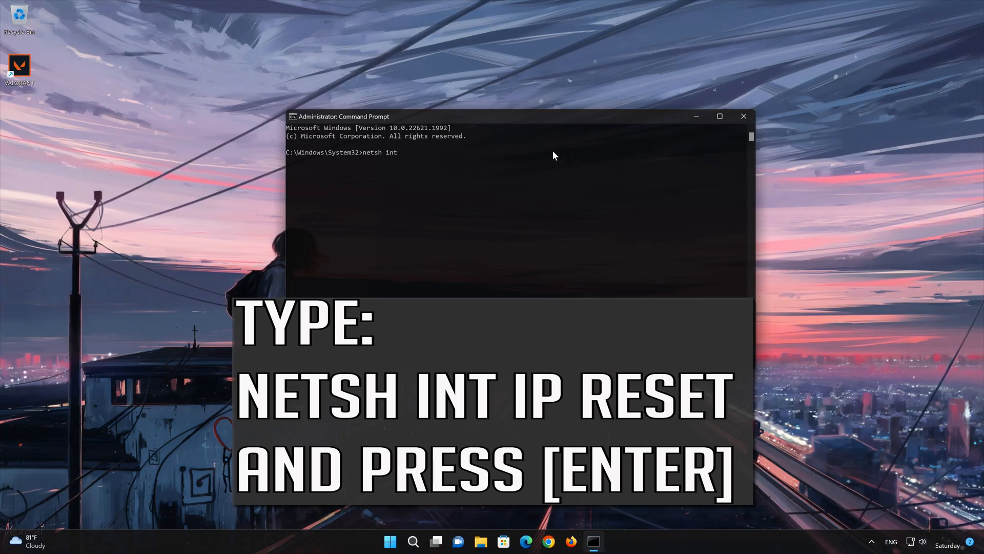
text(ip reset)
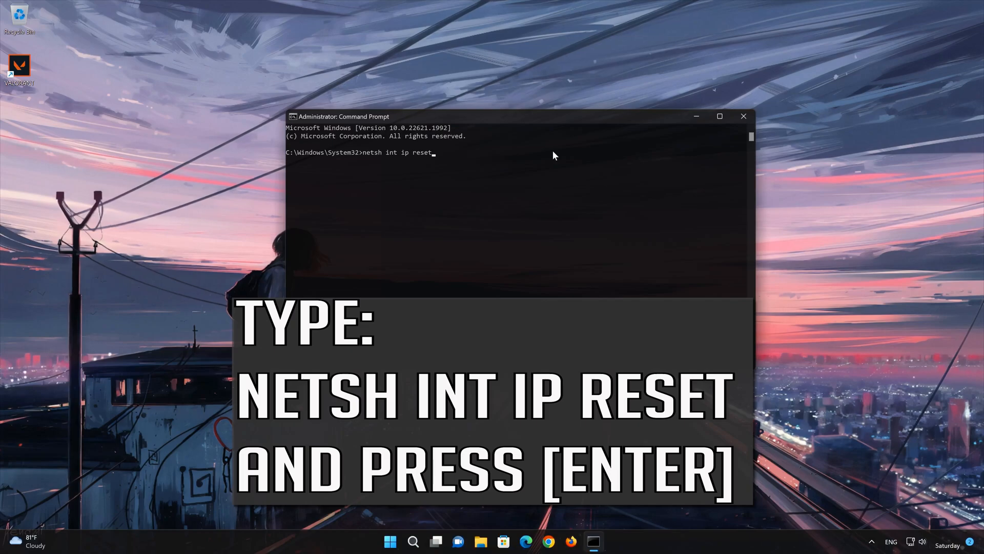
key(enter)
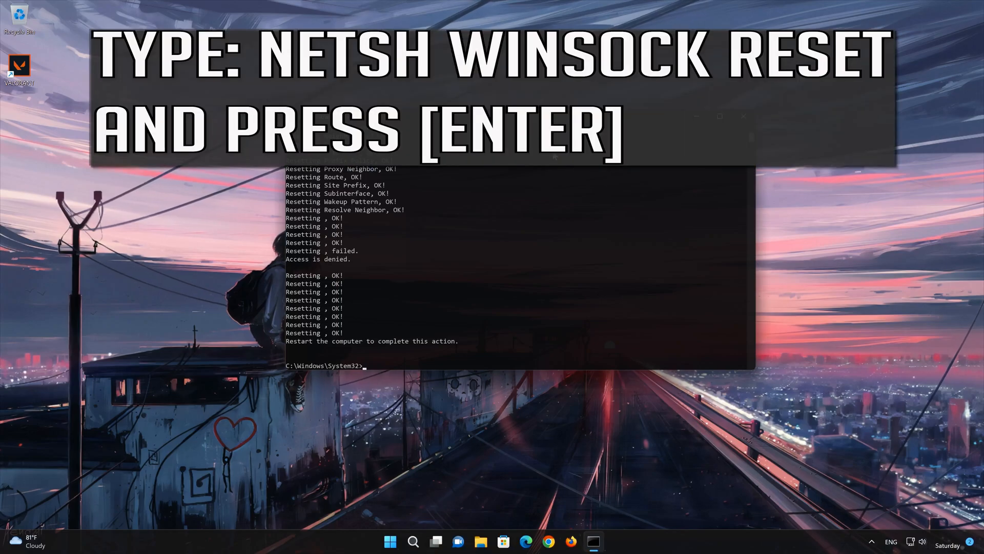
Run netsh winsock reset to reset the Winsock Catalog.
text(netsh wins)
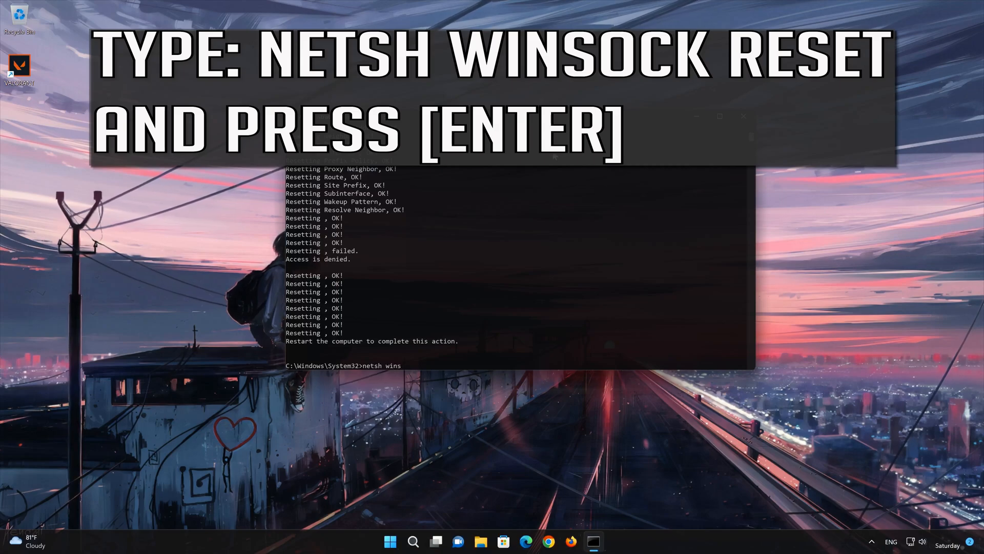
text(ock)
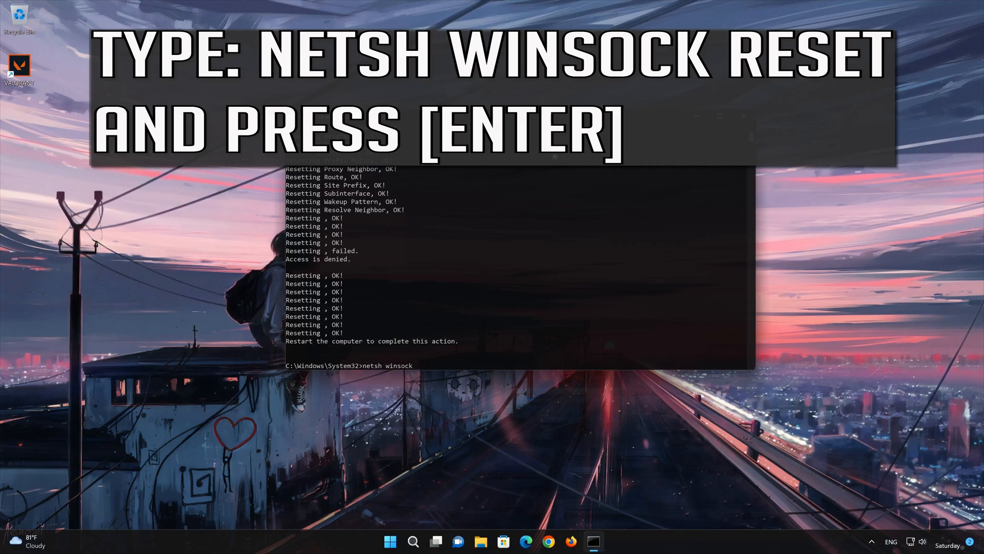
text(reset)
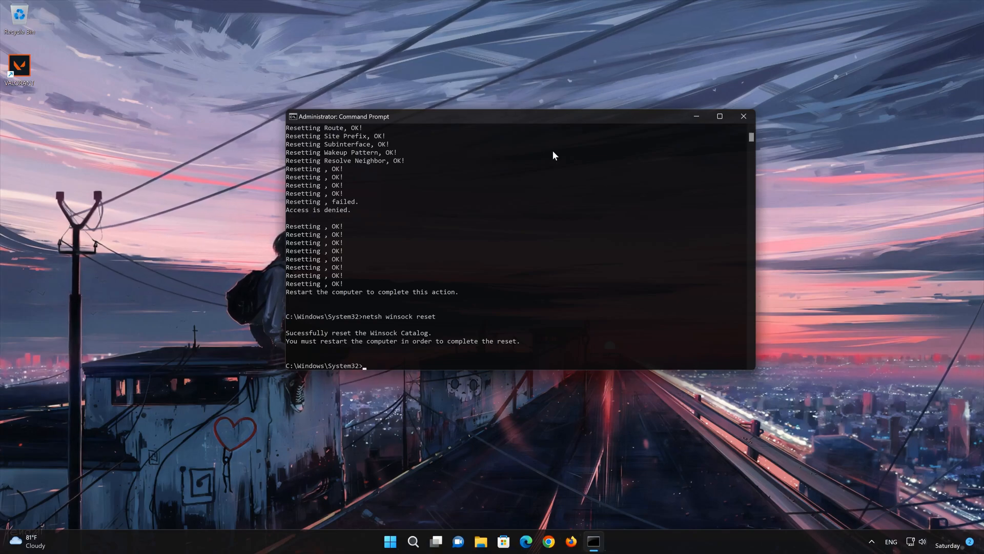
Run ipconfig /flushdns to clear the DNS resolver cache, then exit Command Prompt.
text(ipco)
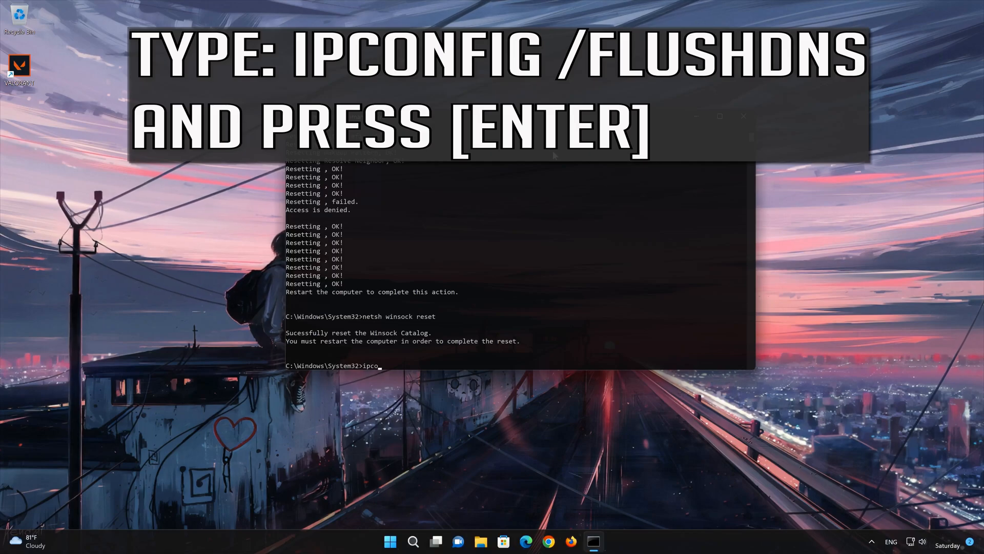
text(nfig /)
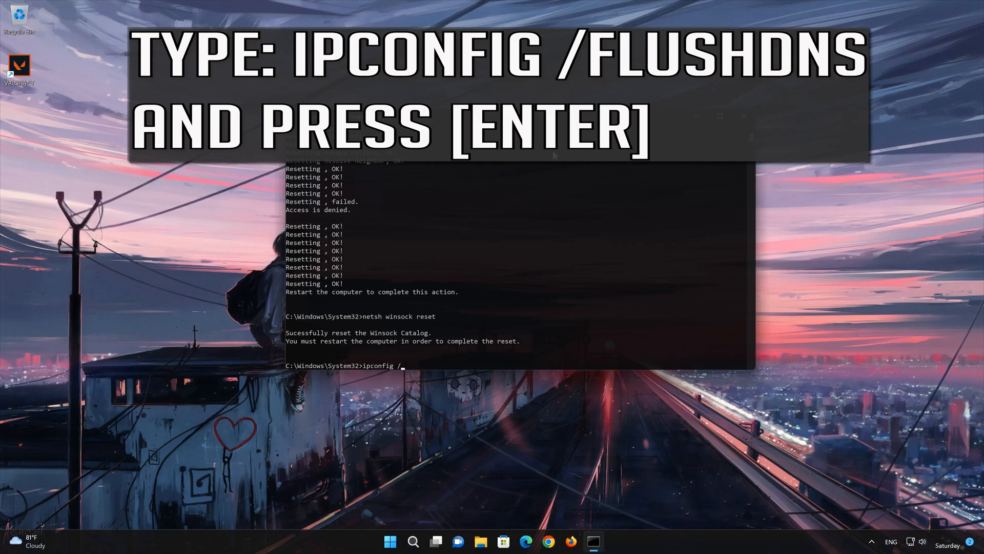
text(flus)
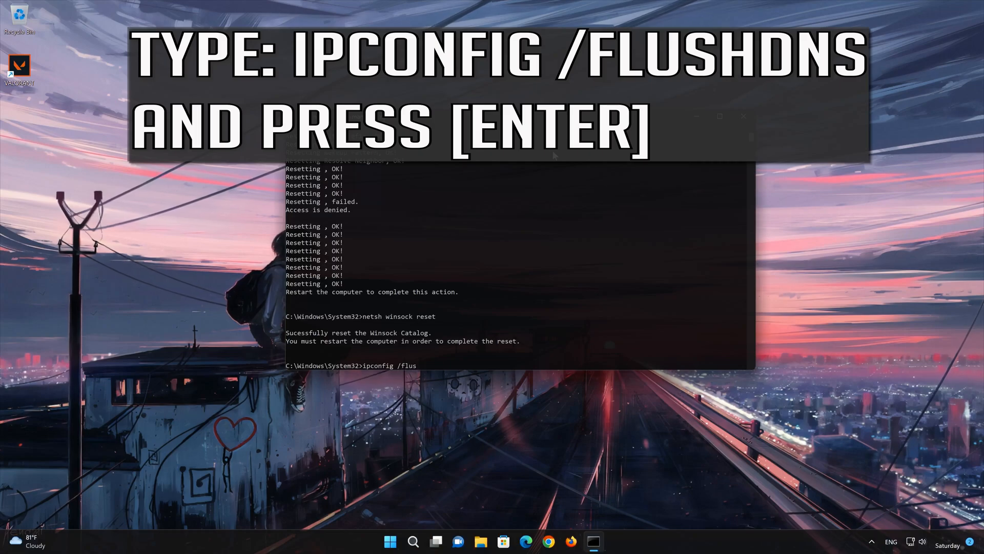
text(hdns)
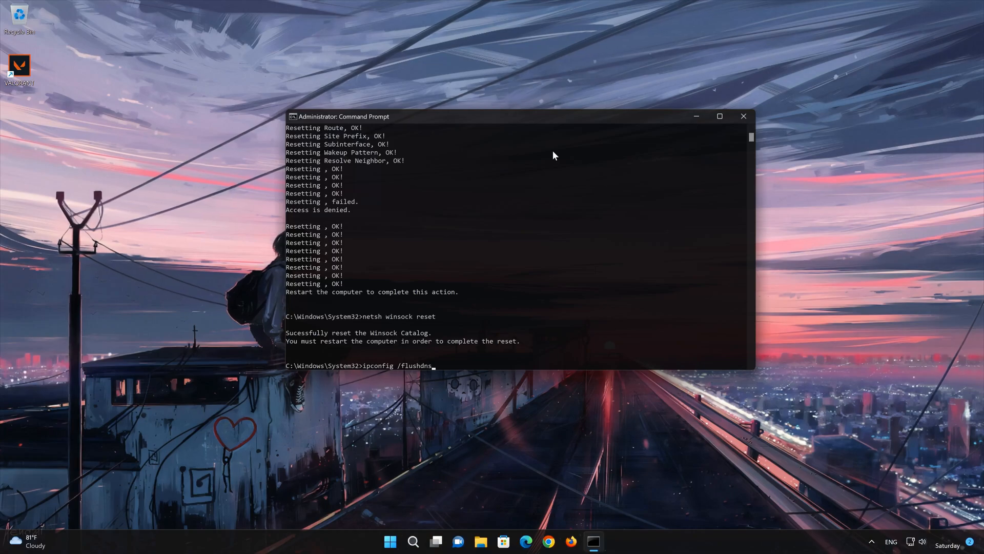
key(enter)
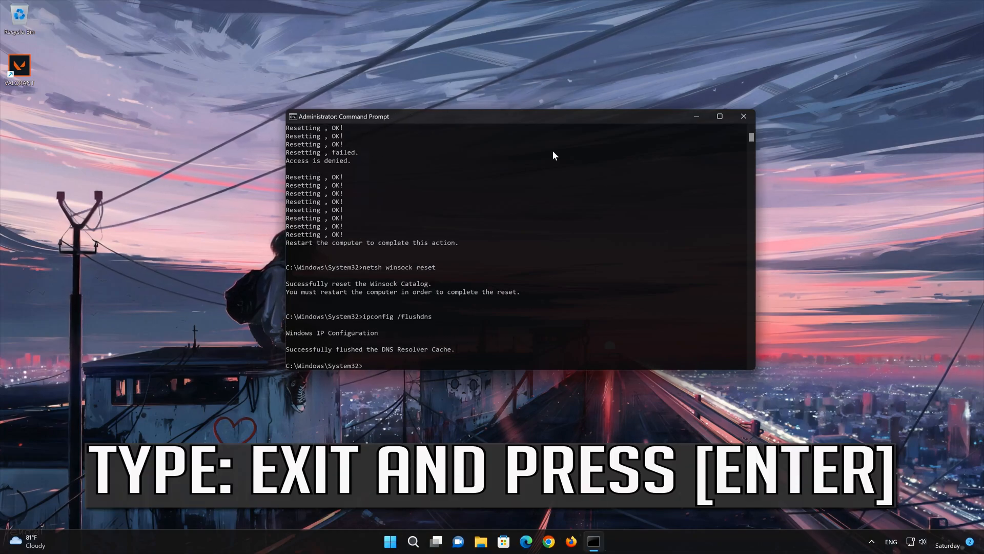
text(exit)
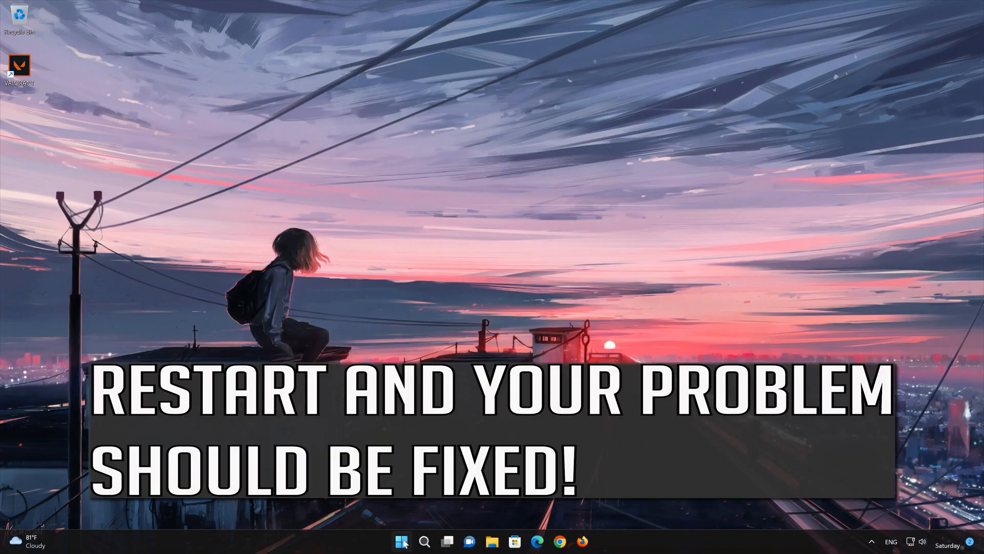
Search for 'device manager' from Start and launch the Device Manager best match.
click(401, 541)
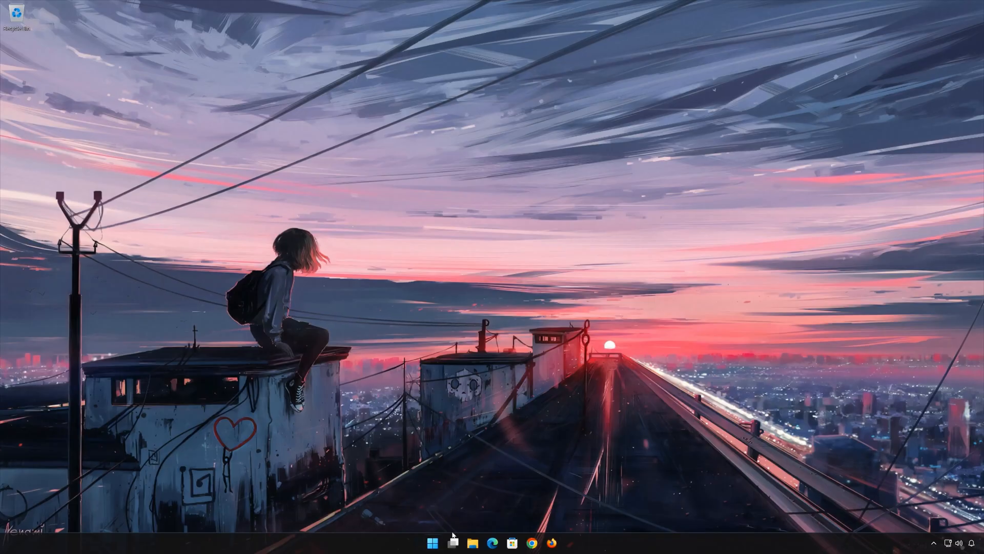
click(432, 543)
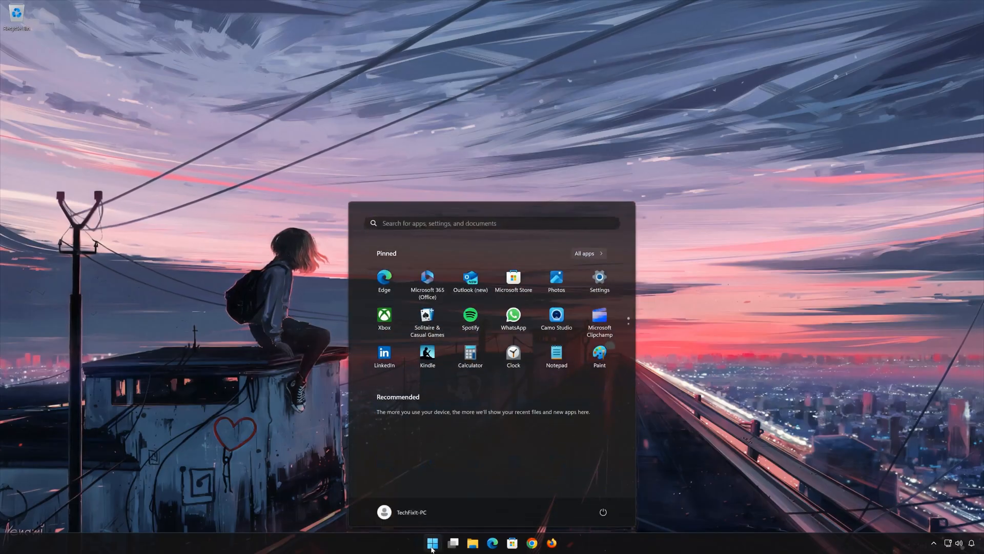
text(device manager)
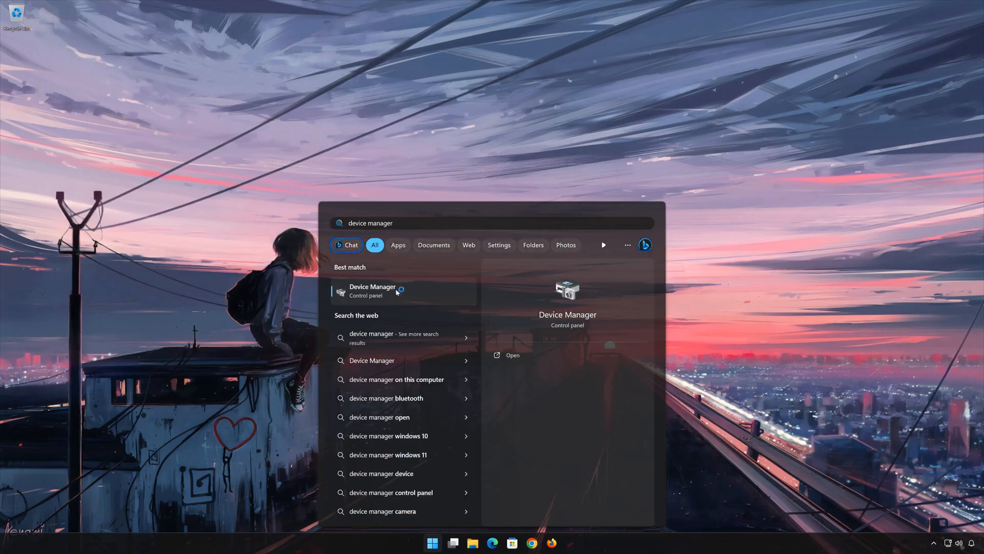
click(372, 290)
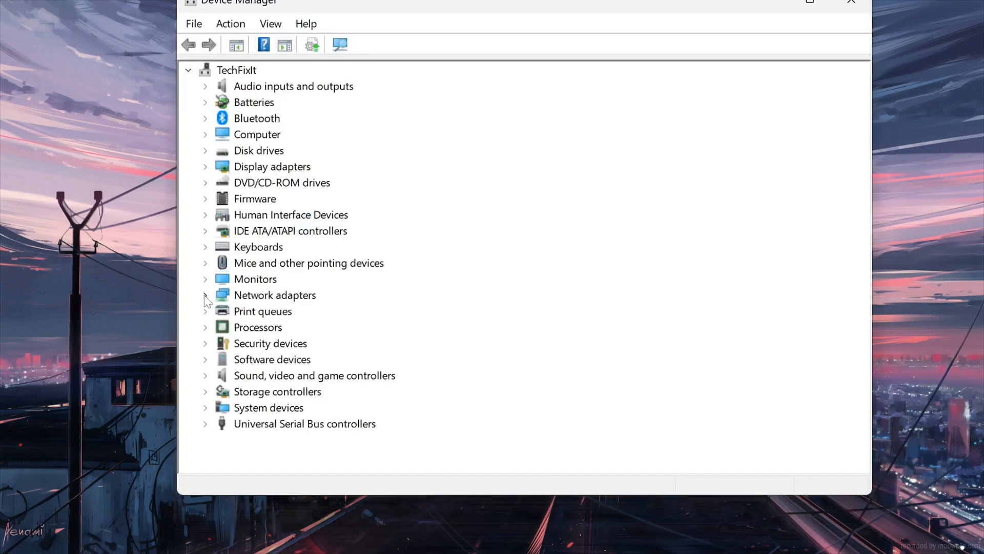
Expand Network adapters and view the Intel 82574L Gigabit adapter's Driver properties, version 12.19.1.32.
click(205, 296)
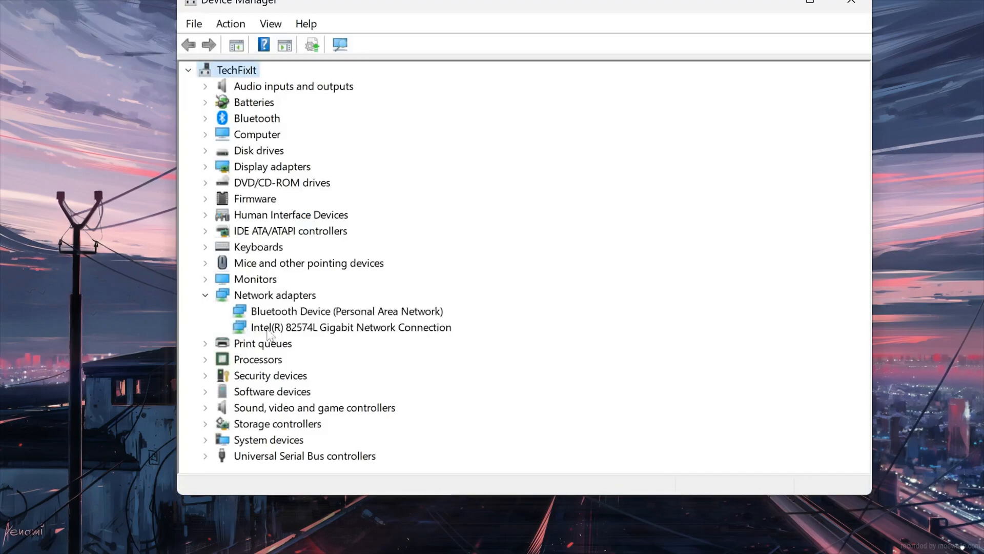
right_click(351, 326)
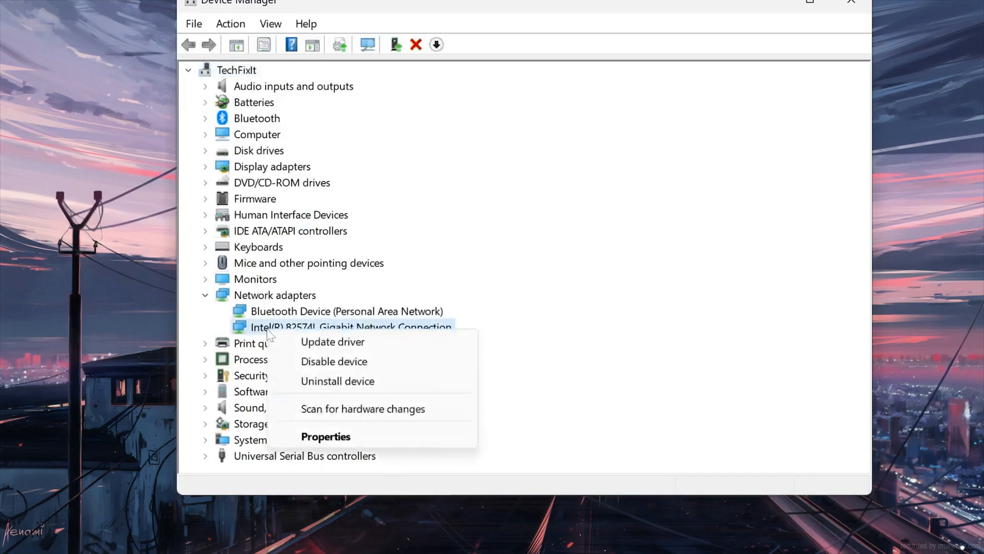
mouse_move(326, 436)
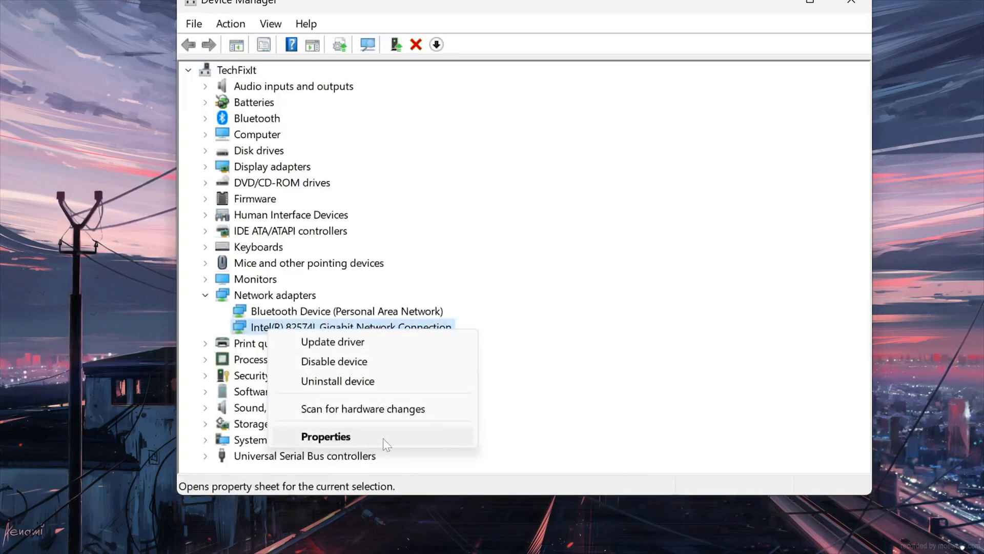
click(325, 437)
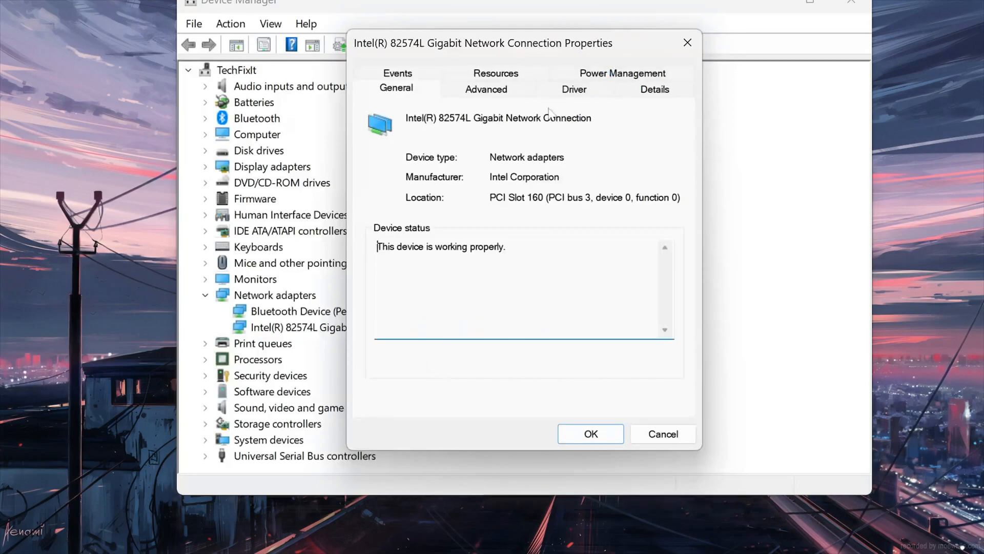
click(574, 88)
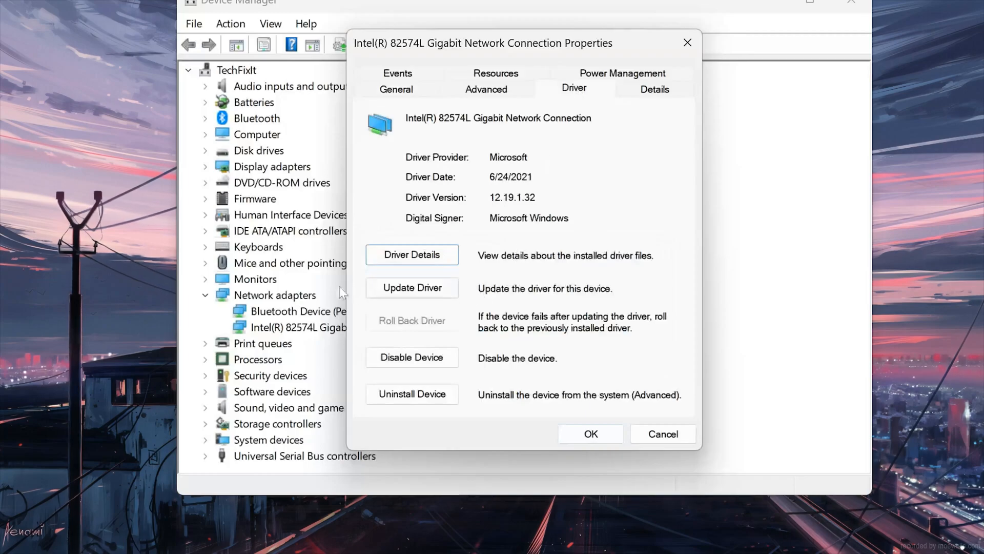
mouse_move(413, 287)
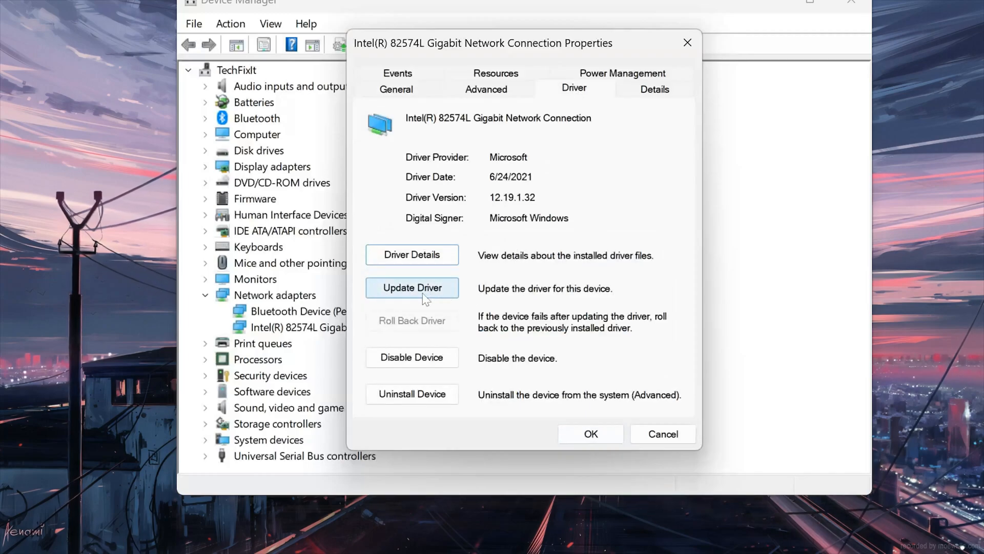
Start a manual driver update, browsing this computer and picking from the list of available drivers.
click(412, 287)
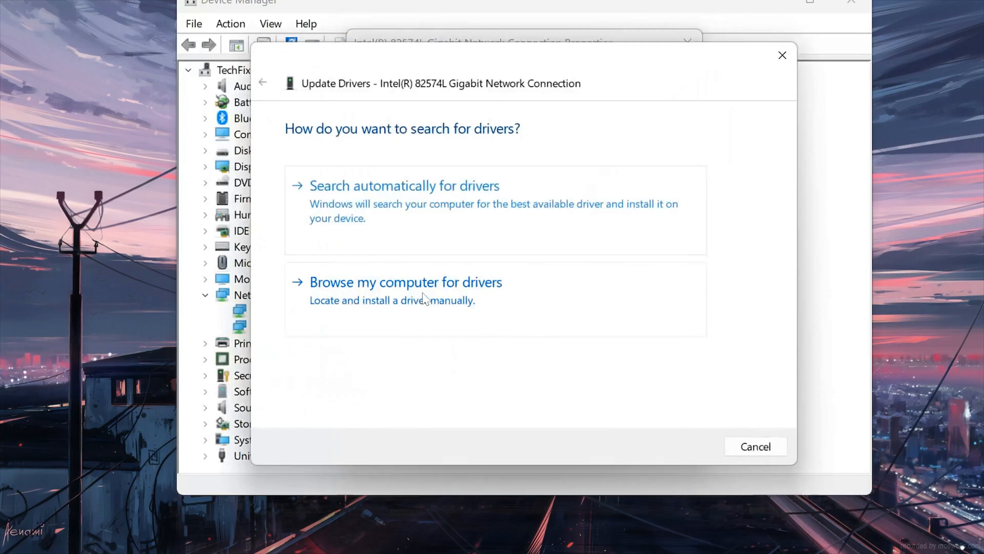
click(406, 282)
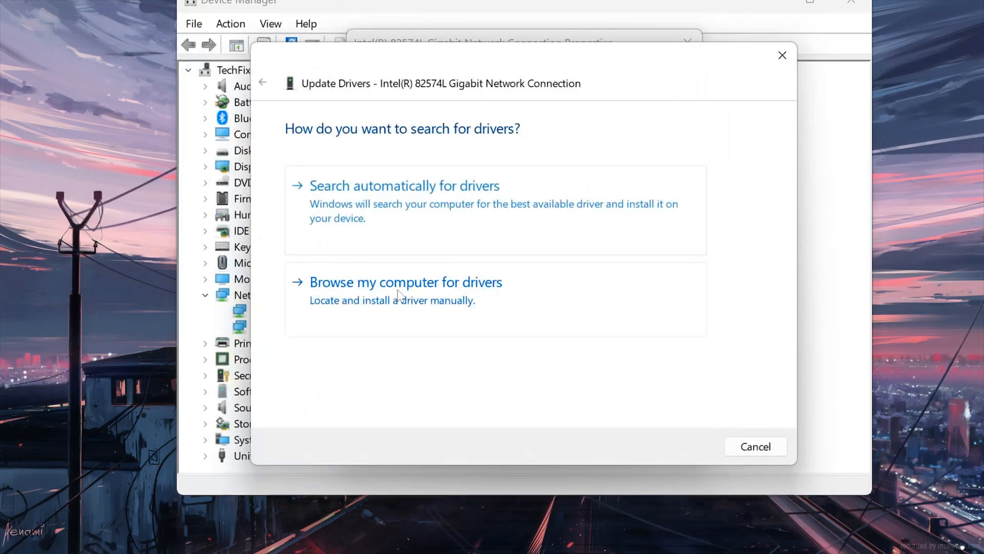
click(405, 282)
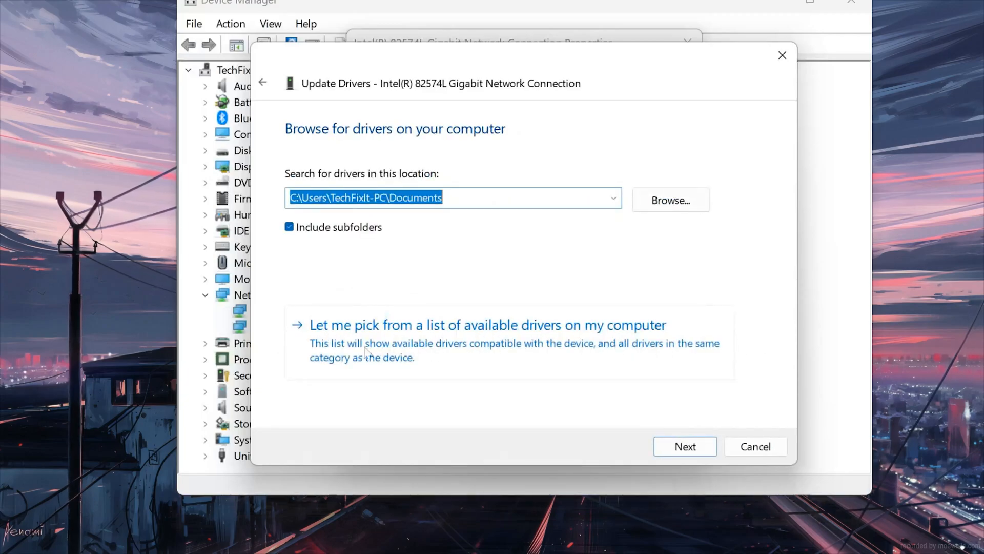
click(488, 326)
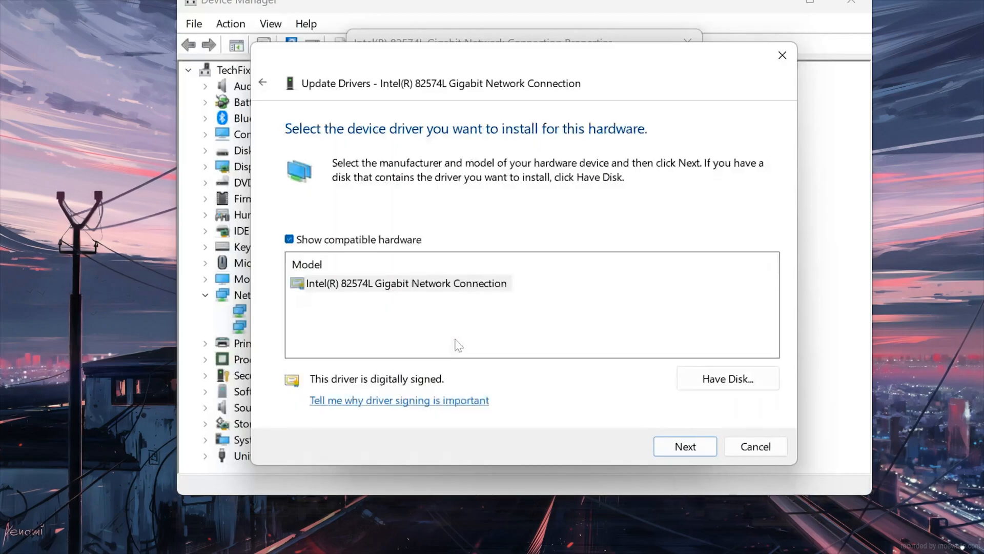
Reinstall the Intel(R) 82574L Gigabit Network Connection driver and close the successful update wizard.
click(405, 283)
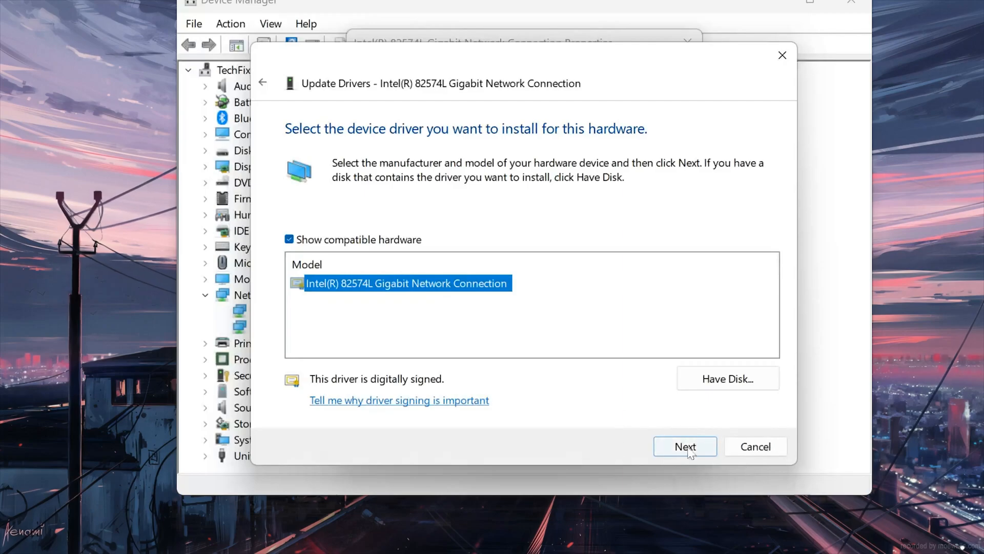
click(684, 446)
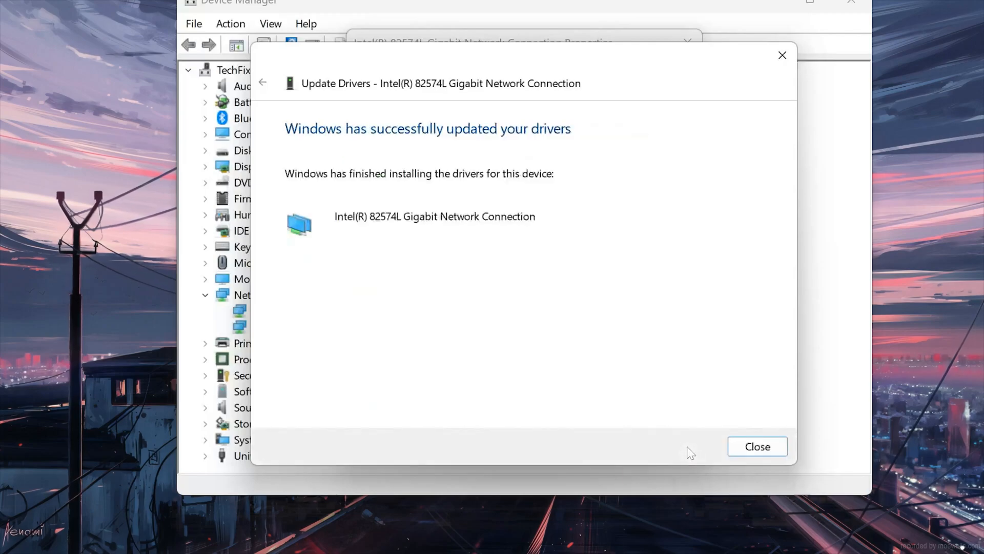
mouse_move(756, 446)
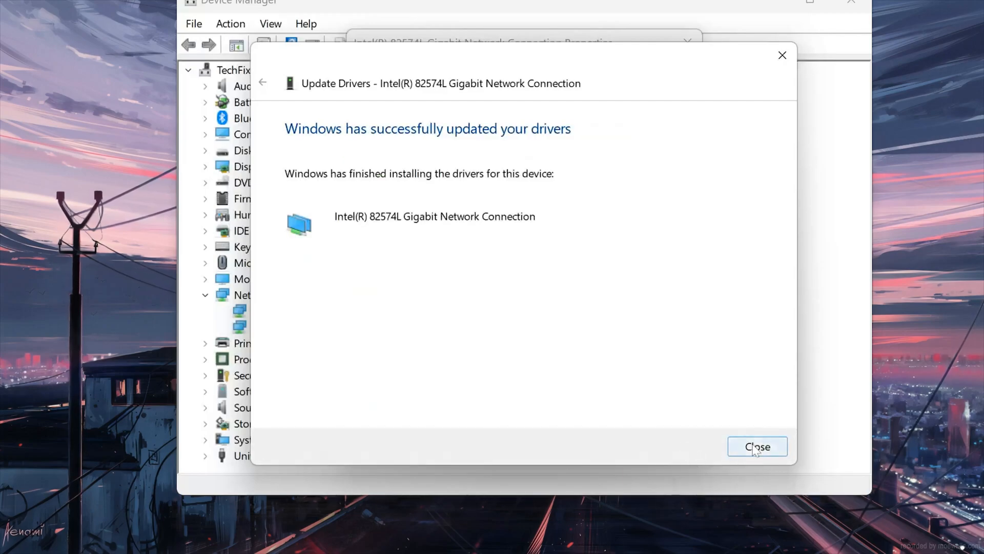
click(757, 446)
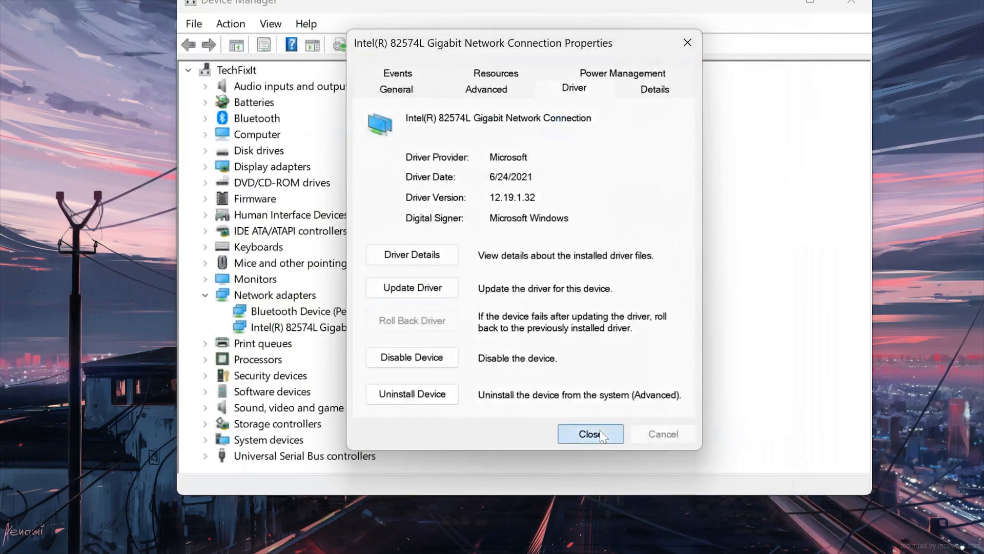